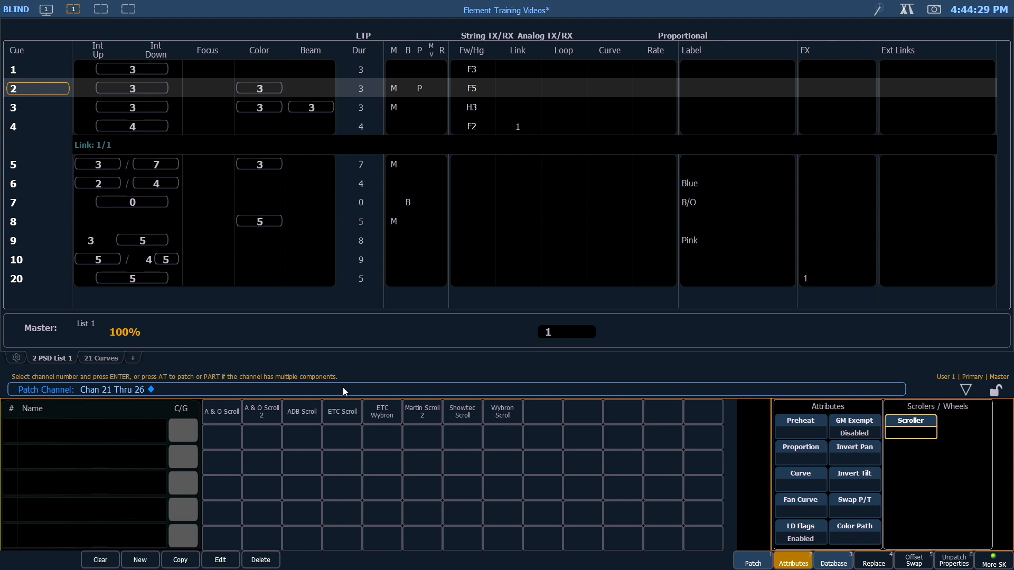
pyautogui.moveTo(282, 456)
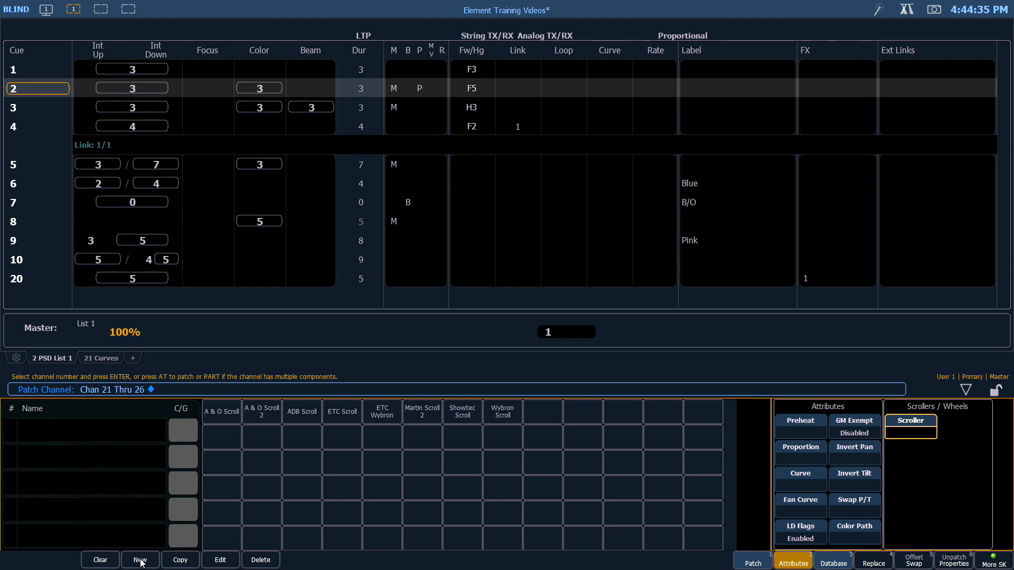
# - Create a new custom scroller wheel for channels 21 through 26
pyautogui.click(139, 559)
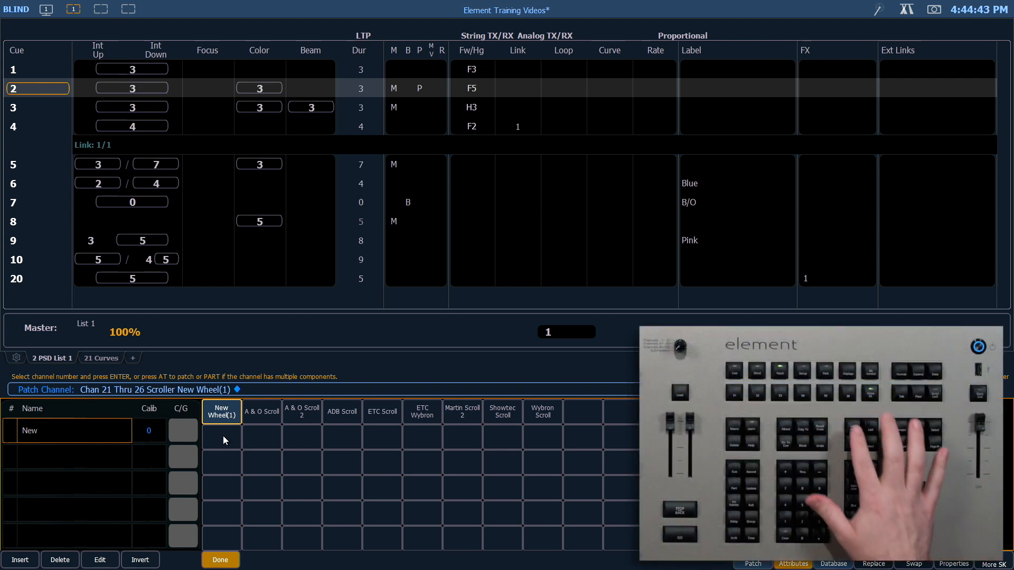
# - Select the wheel's New frame row to bring up the gel catalogue
pyautogui.click(221, 412)
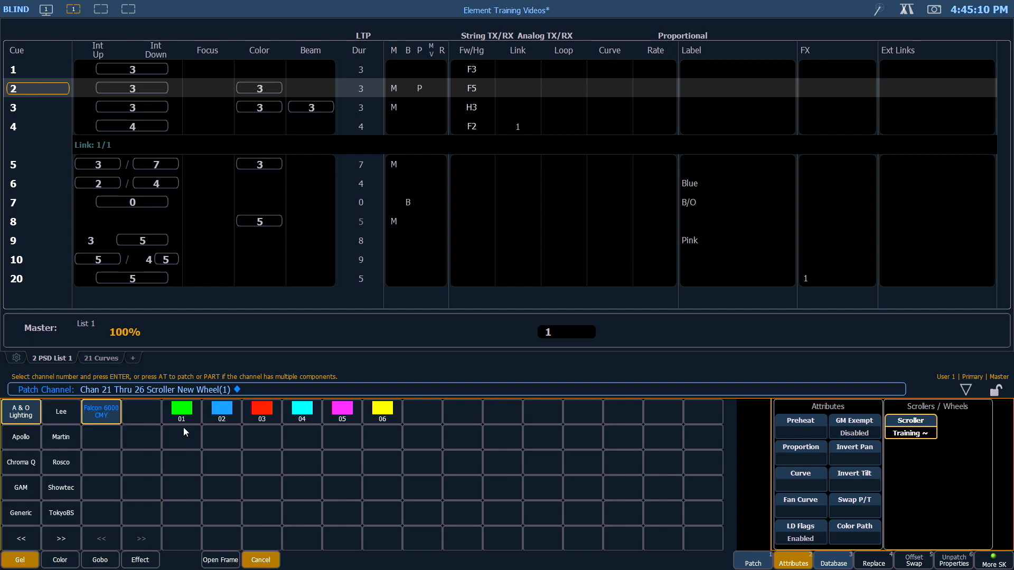
pyautogui.moveTo(183, 428)
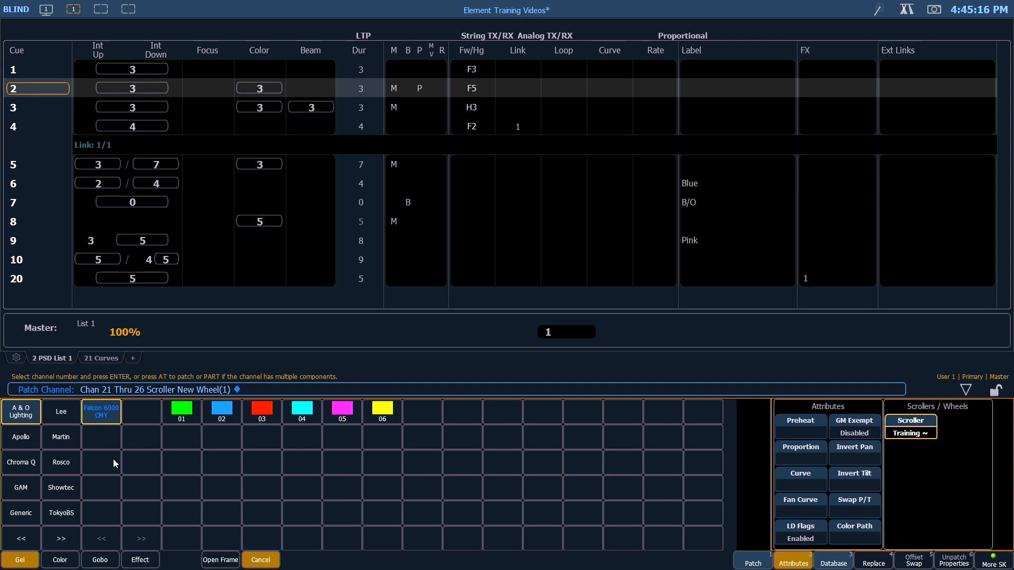
pyautogui.moveTo(221, 564)
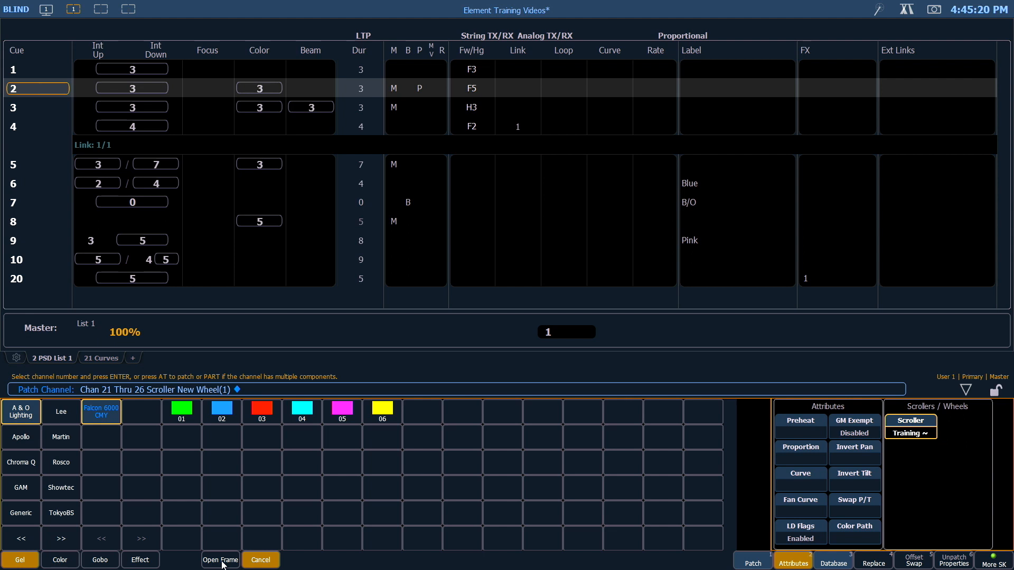
# - Add a Generic open frame, then Rosco Roscolux R010 medium yellow as frame 2
pyautogui.click(219, 559)
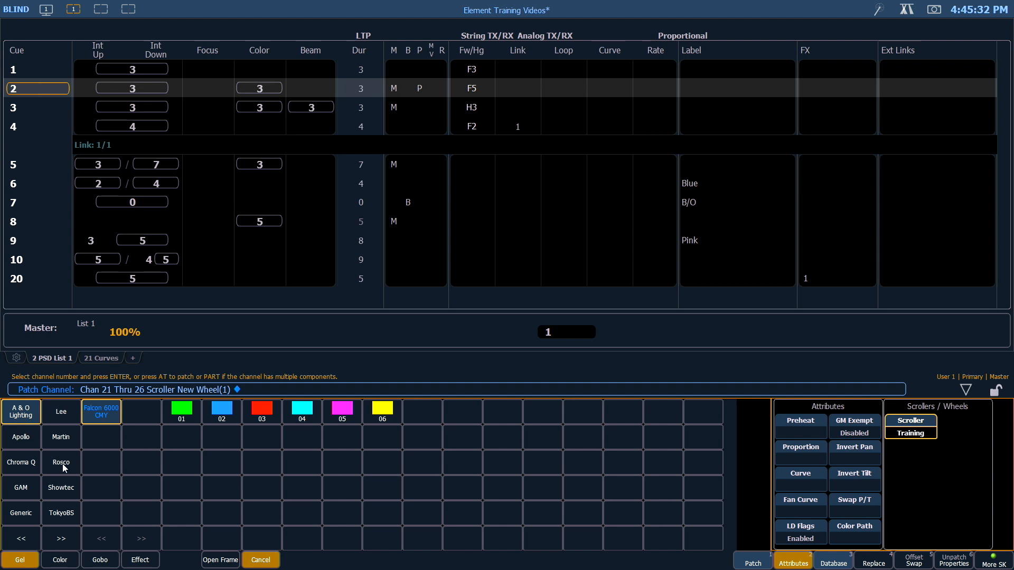
pyautogui.click(61, 462)
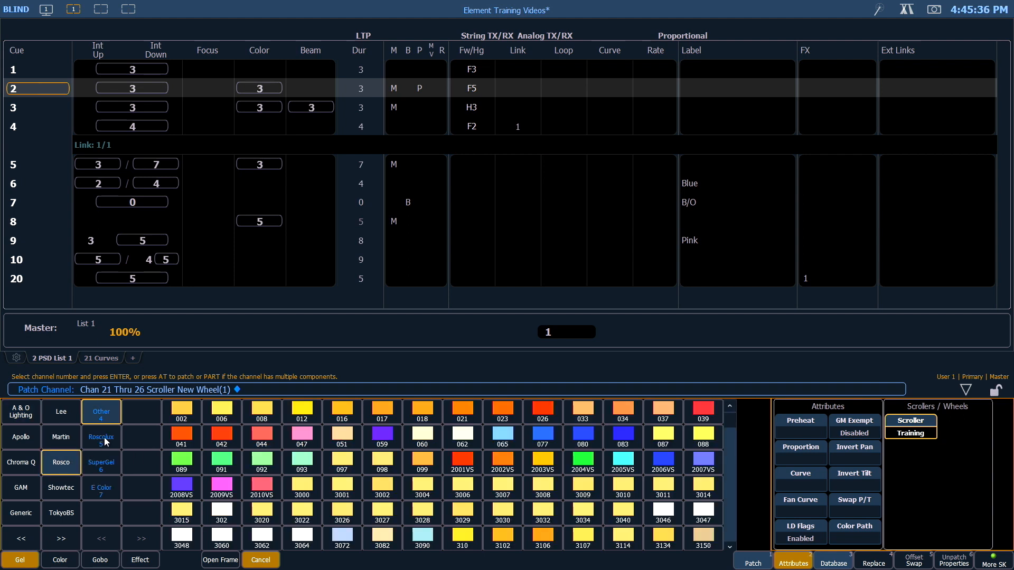
pyautogui.click(101, 438)
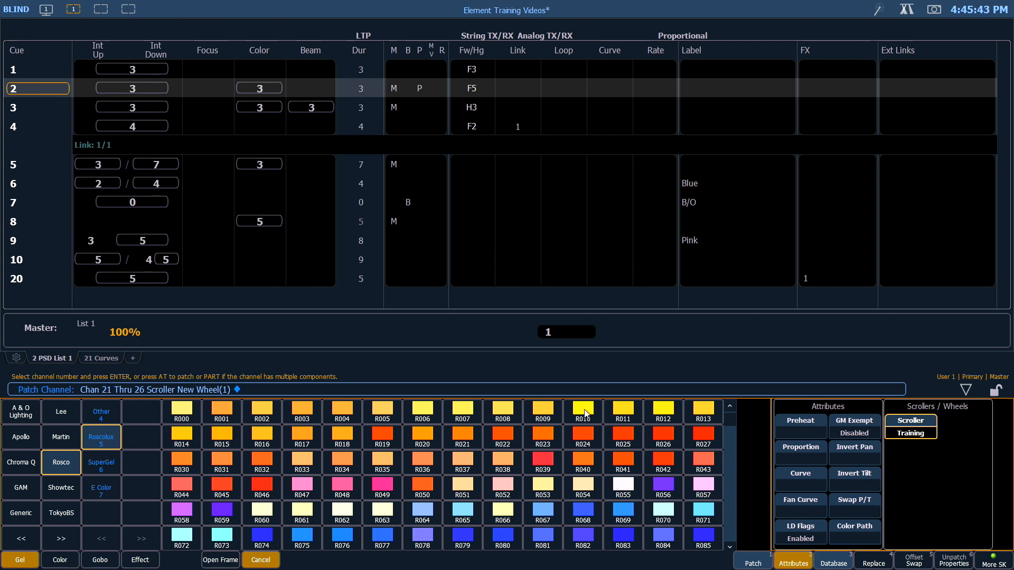
pyautogui.click(581, 412)
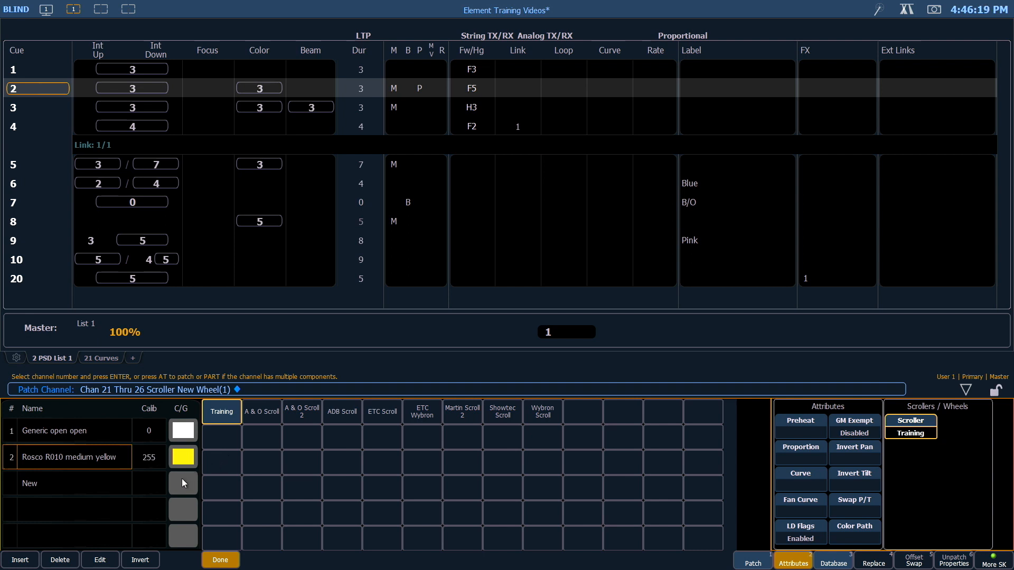
pyautogui.moveTo(193, 486)
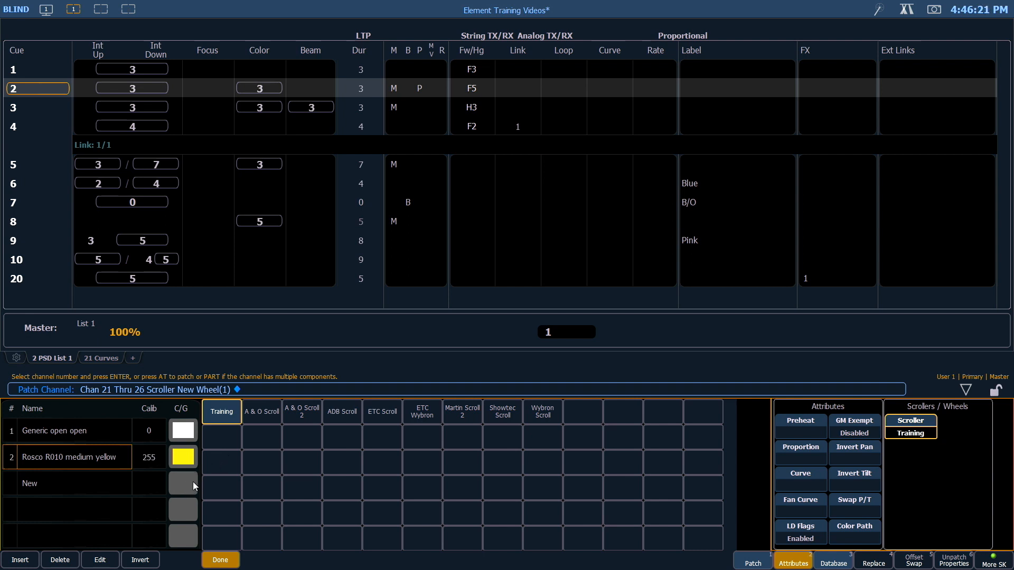
pyautogui.moveTo(96, 475)
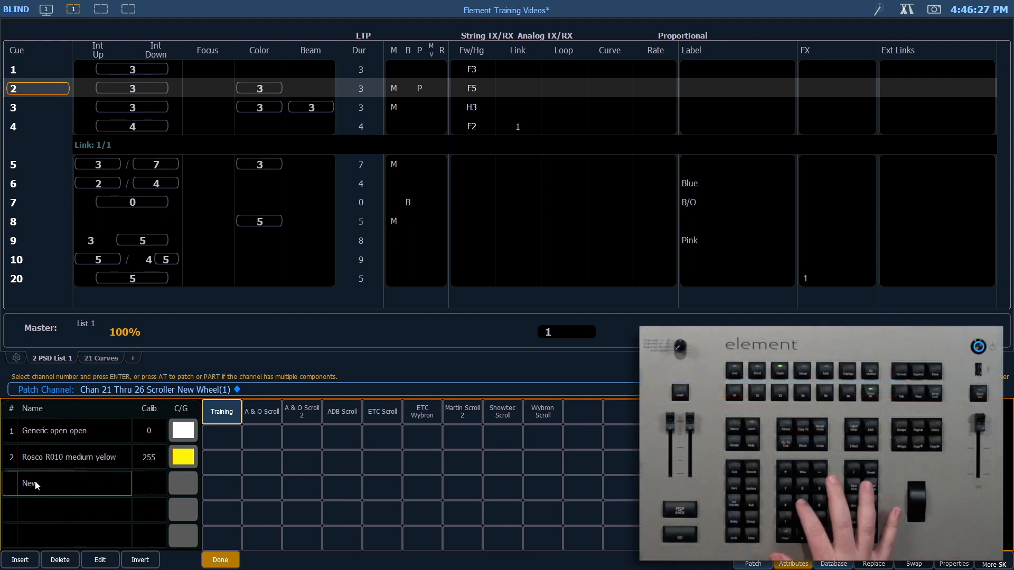
# - Enter keypad values 5 and 2, then select the New row for the next frame
pyautogui.write('5/')
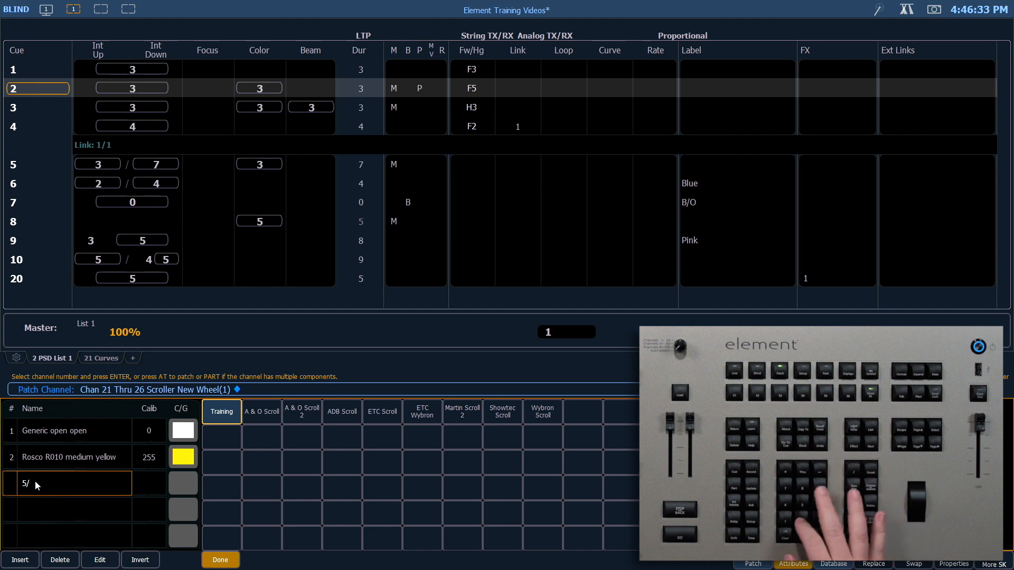
pyautogui.write('27 medium red')
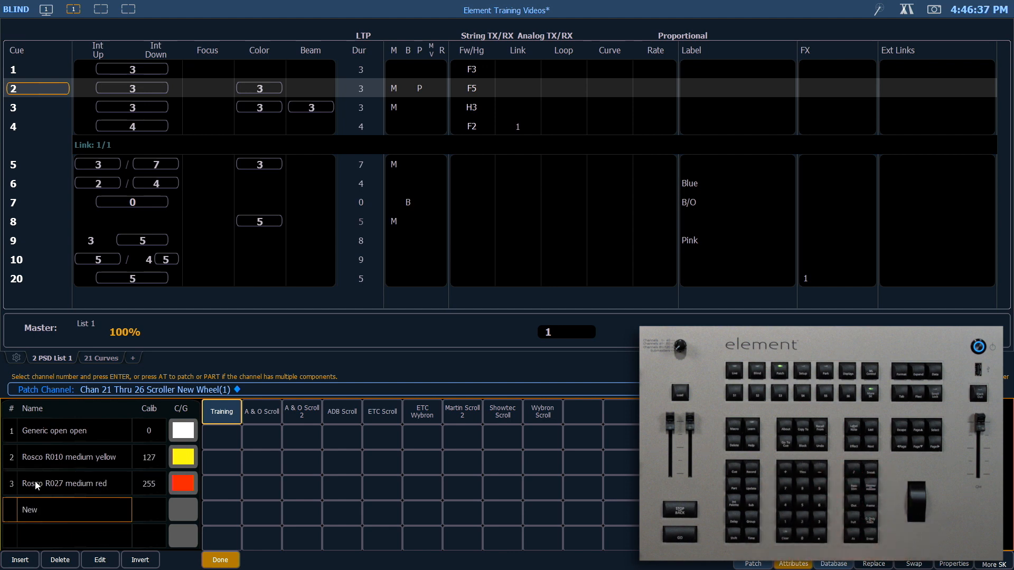
pyautogui.click(793, 563)
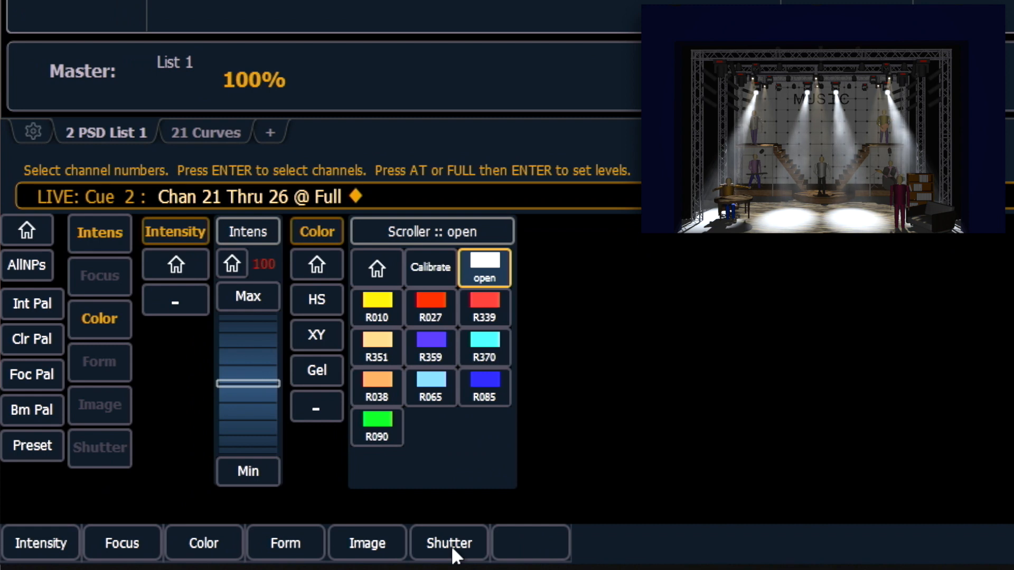
pyautogui.moveTo(322, 494)
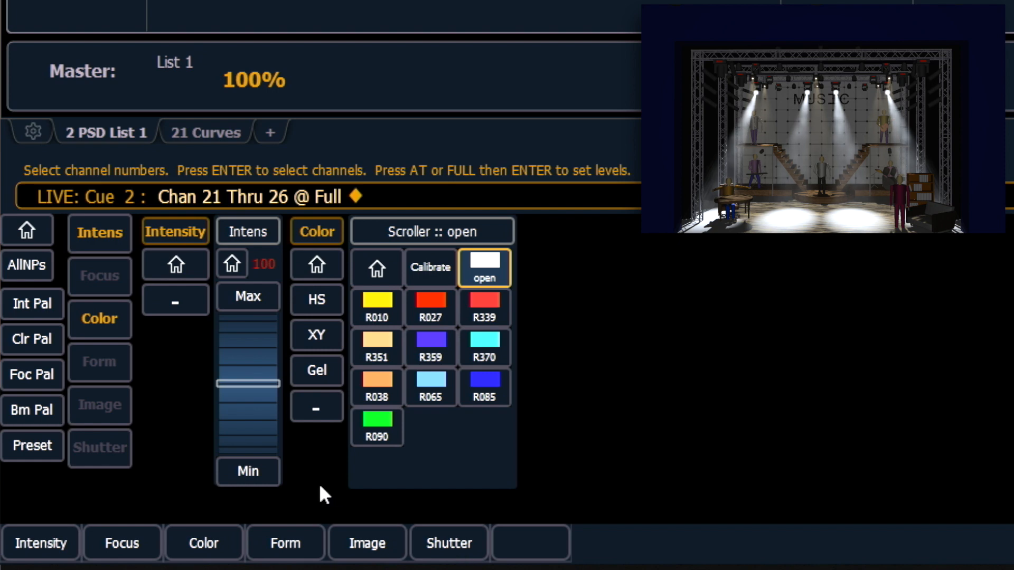
# - Put channels 21–26 on the R359 medium violet frame live
pyautogui.click(430, 340)
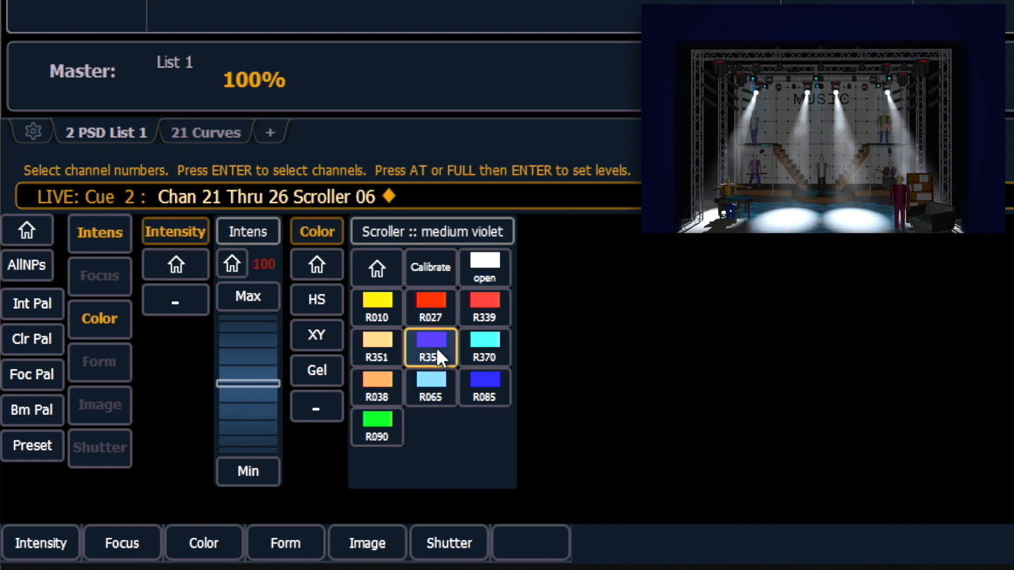
pyautogui.click(375, 348)
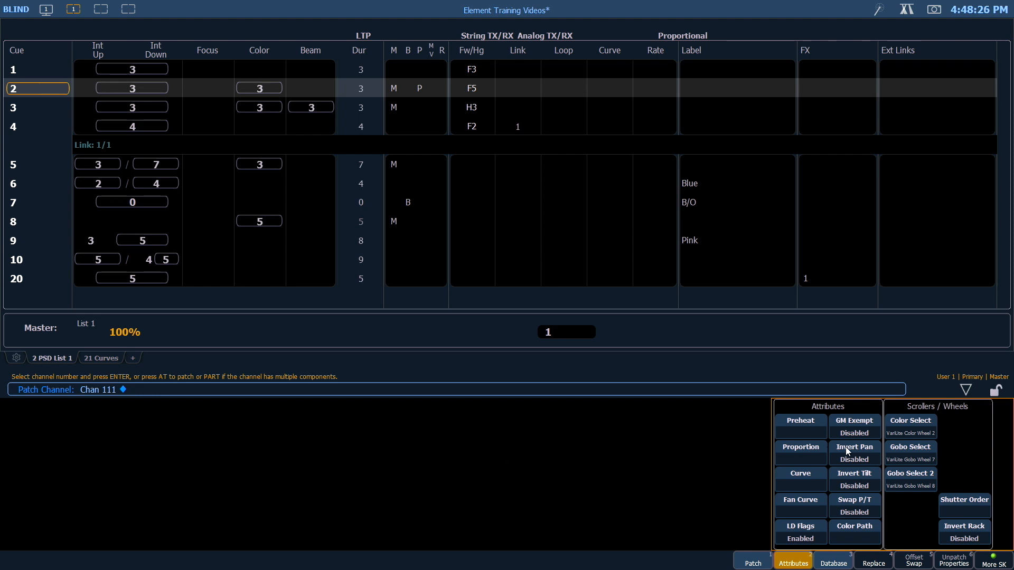
# - View channel 111's gobo wheel, then its Vari-Lite Color Wheel 2 frames
pyautogui.click(910, 447)
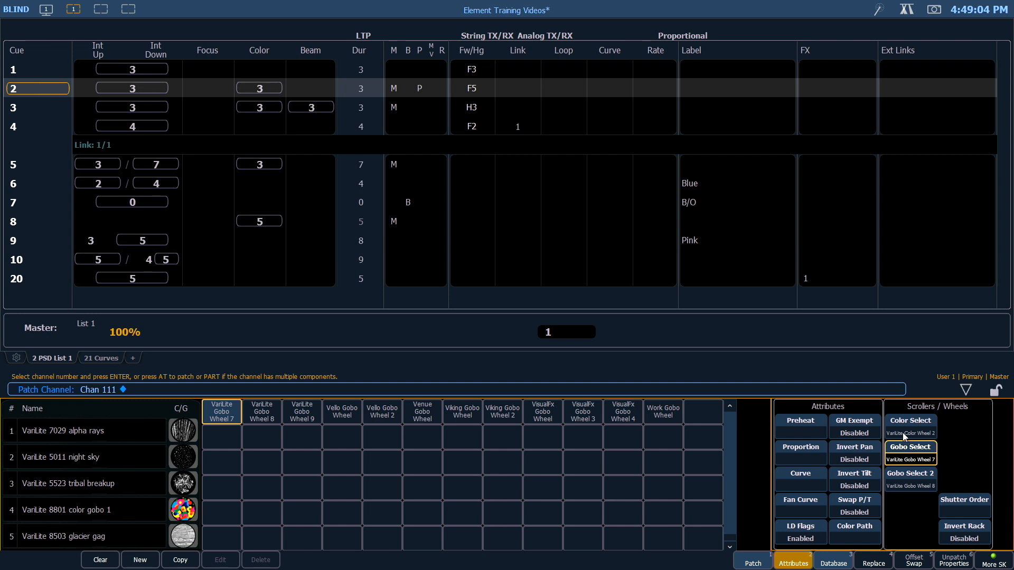
pyautogui.click(909, 421)
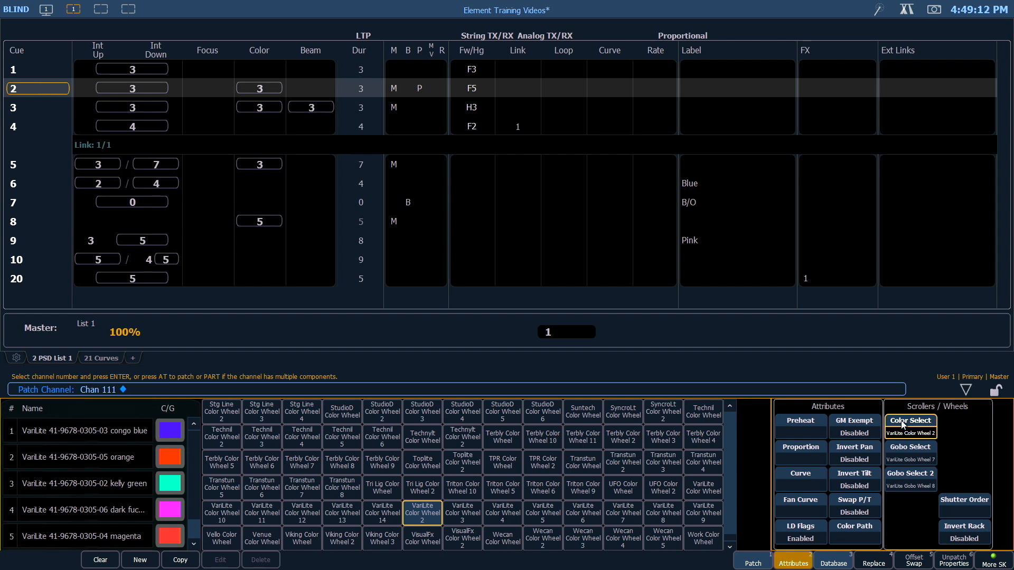
# - Rotate channel 111's shutter order twice so shutter B is at the top
pyautogui.click(963, 499)
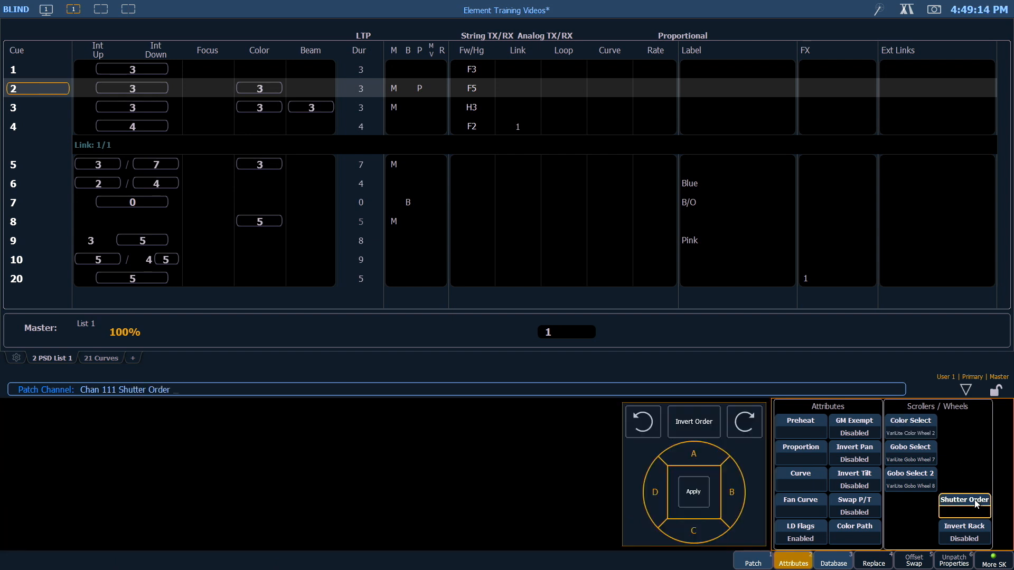
pyautogui.moveTo(967, 482)
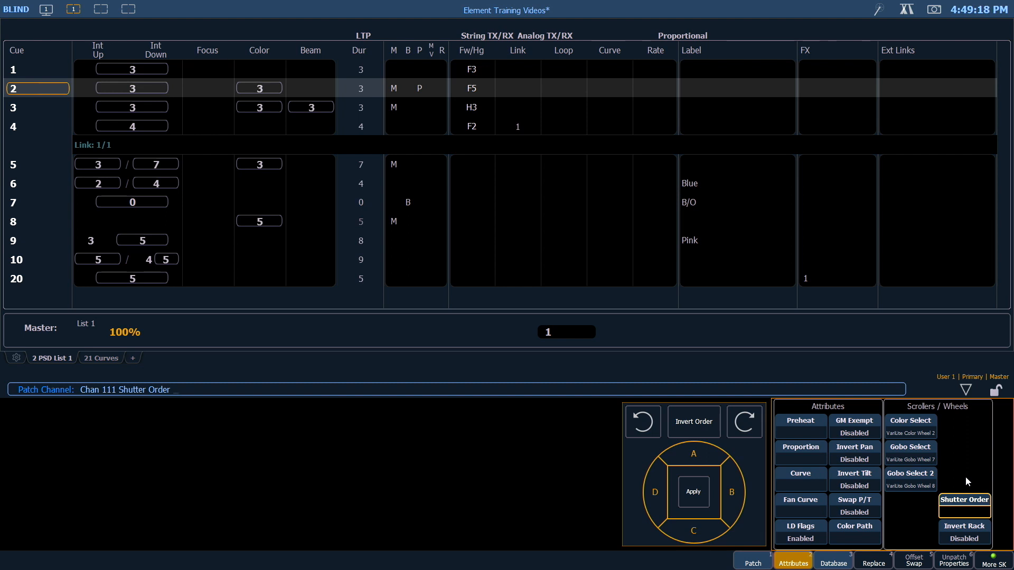
pyautogui.click(743, 421)
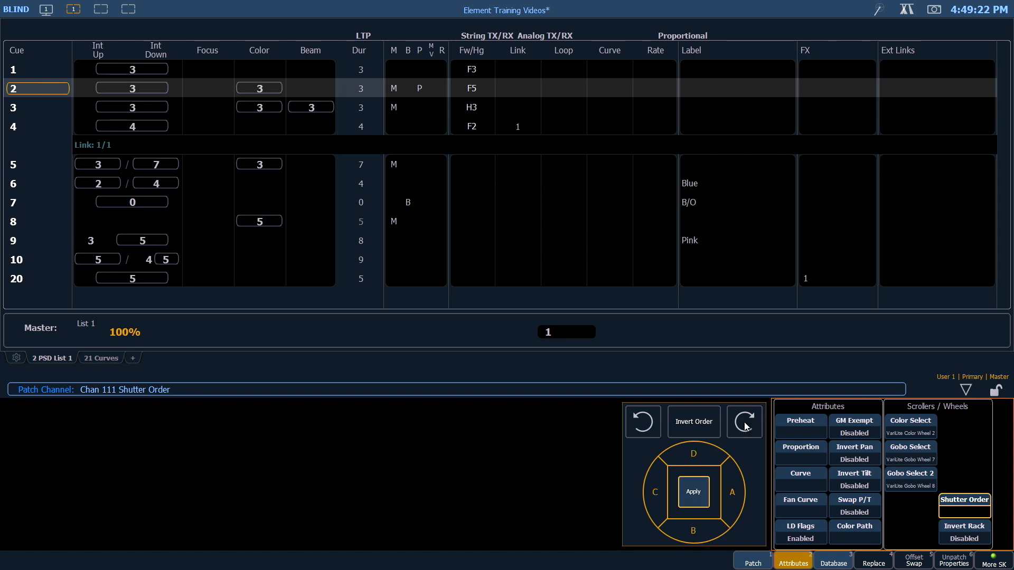
pyautogui.click(744, 422)
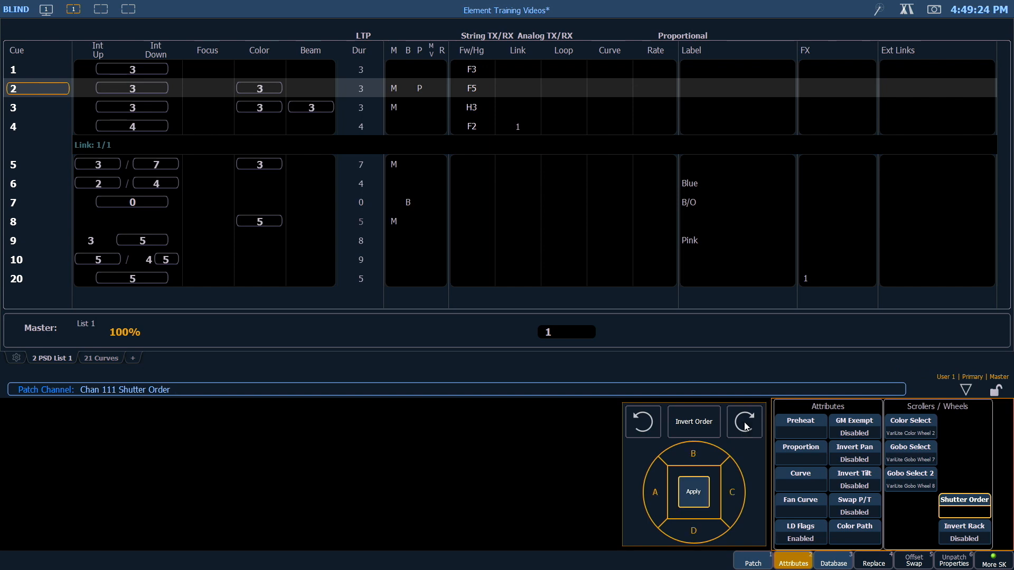